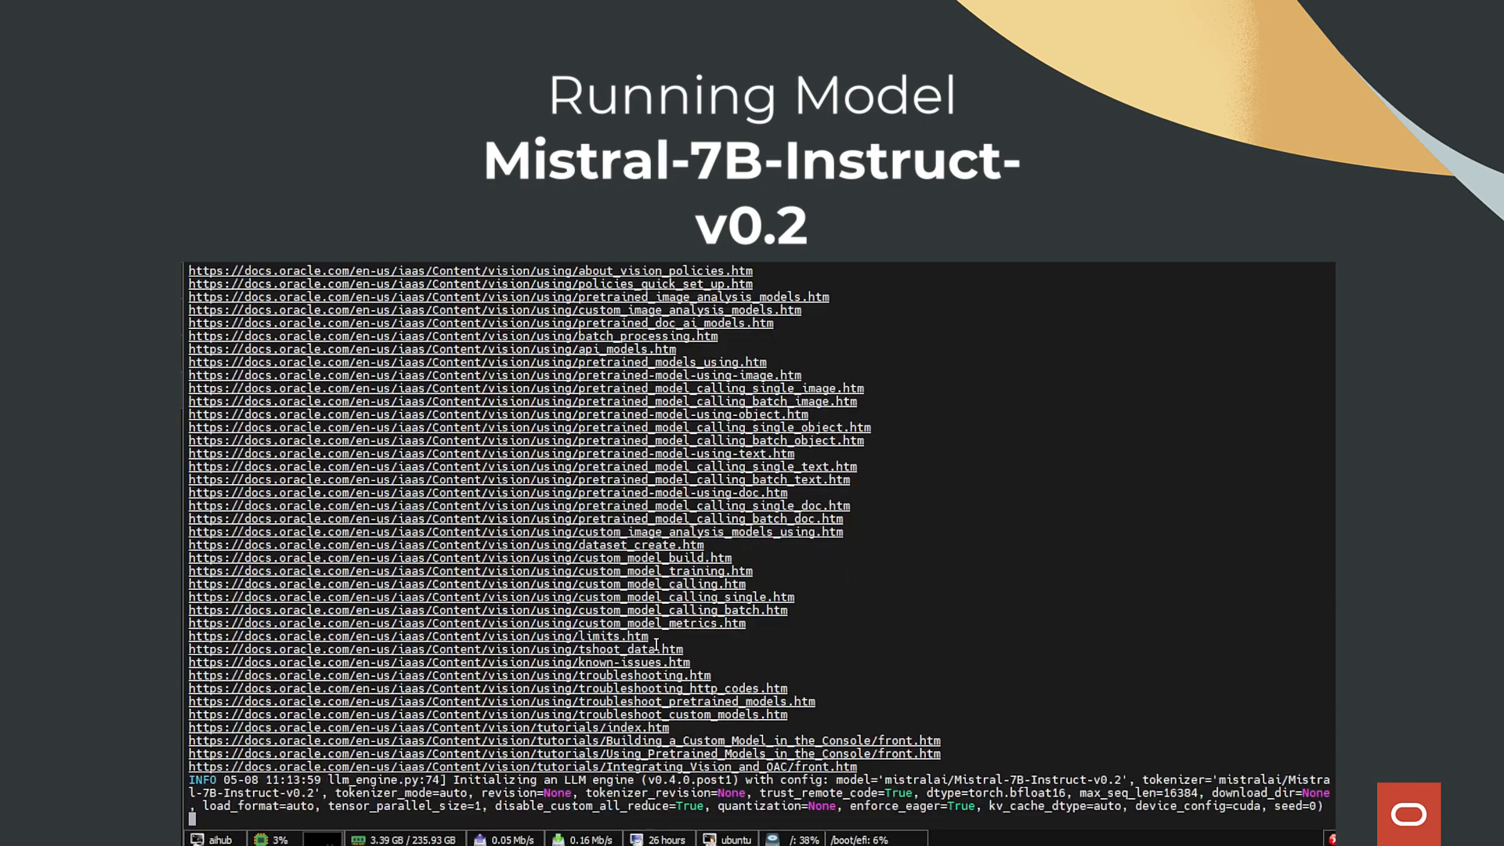
Follow the server output listing docs.oracle.com URLs as vLLM loads Mistral-7B-Instruct-v0.2
{"action": "scroll", "scroll_direction": "down", "scroll_amount": 3}
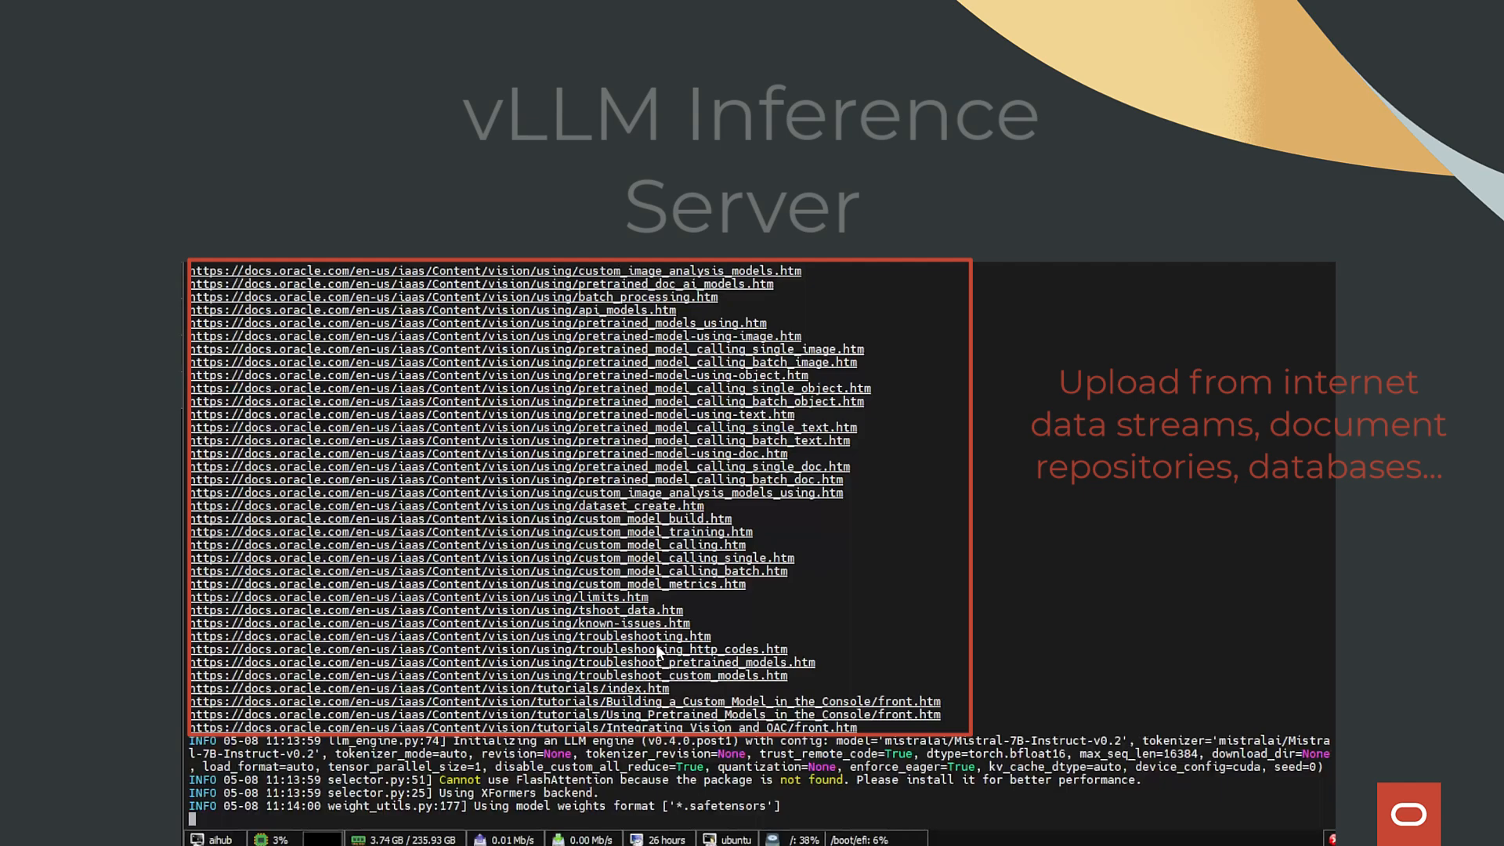
{"action": "scroll", "scroll_direction": "down", "scroll_amount": 3}
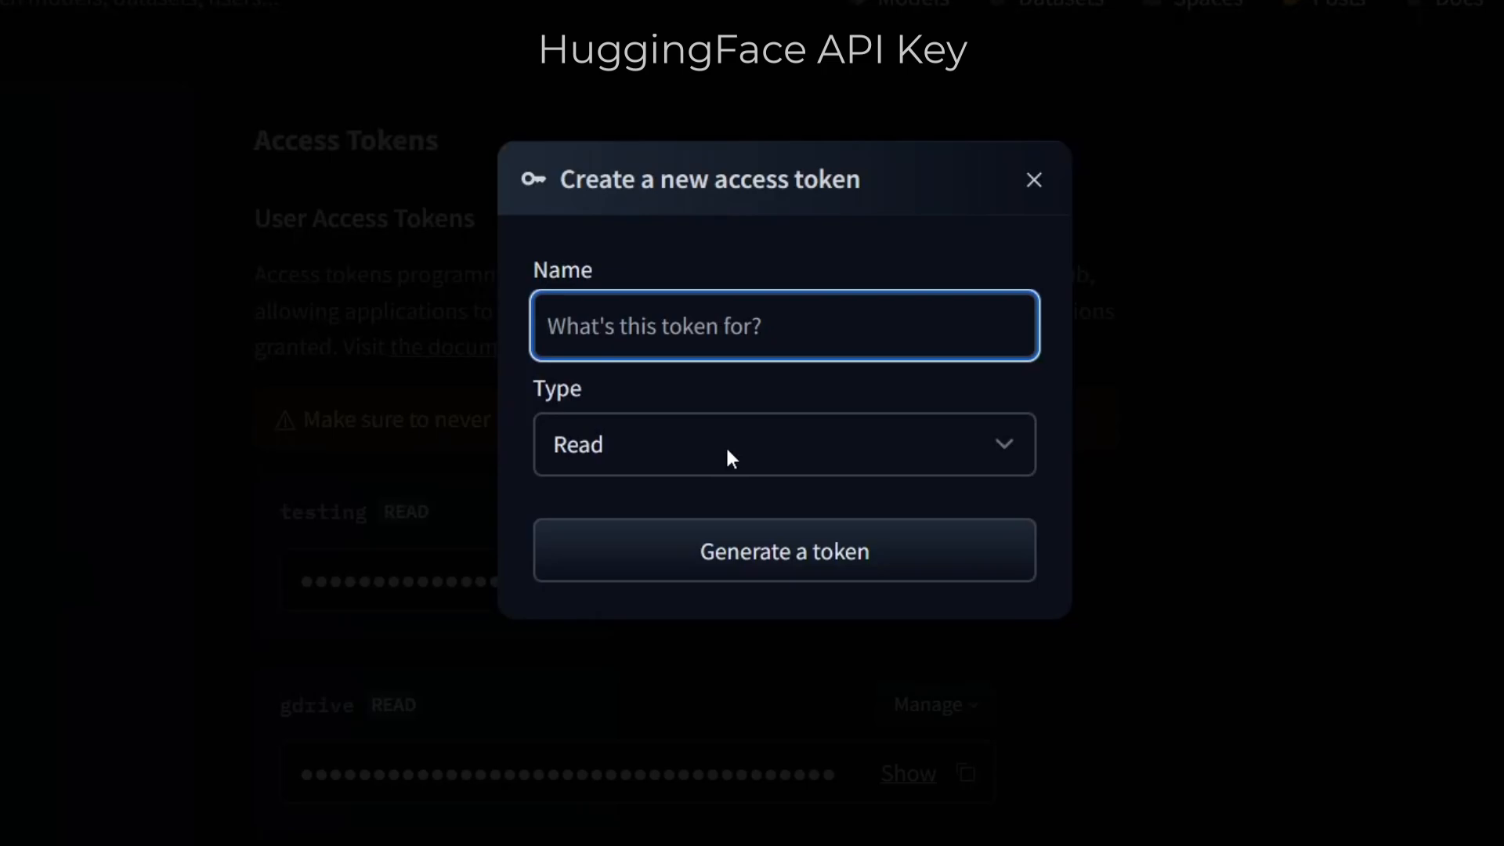
Generate a Read-type Hugging Face access token named 'ai-solution'
{"action": "type", "text": "ai-solution"}
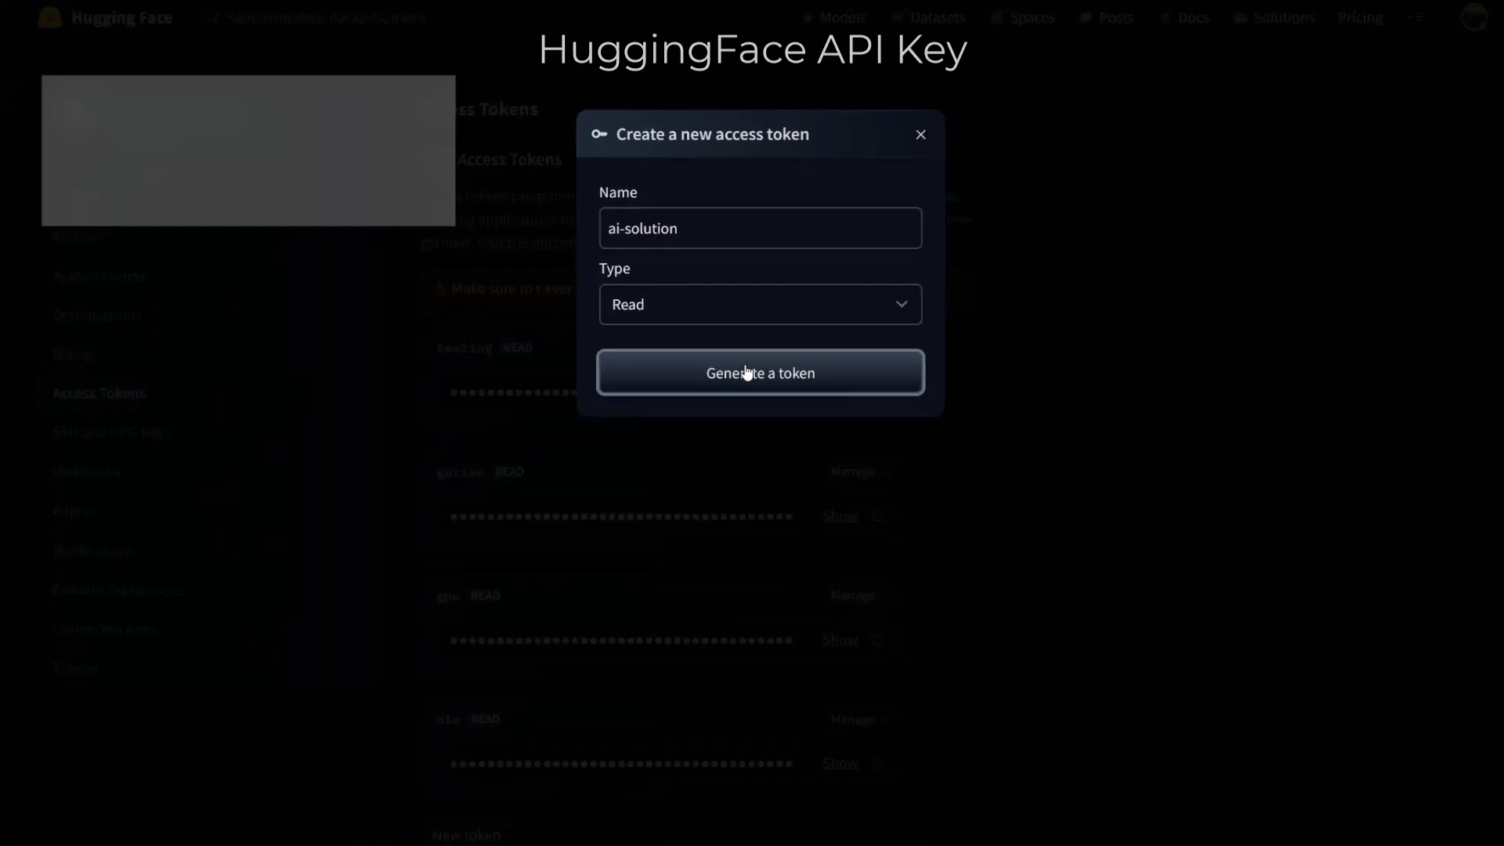
{"action": "left_click", "coordinate": [759, 372]}
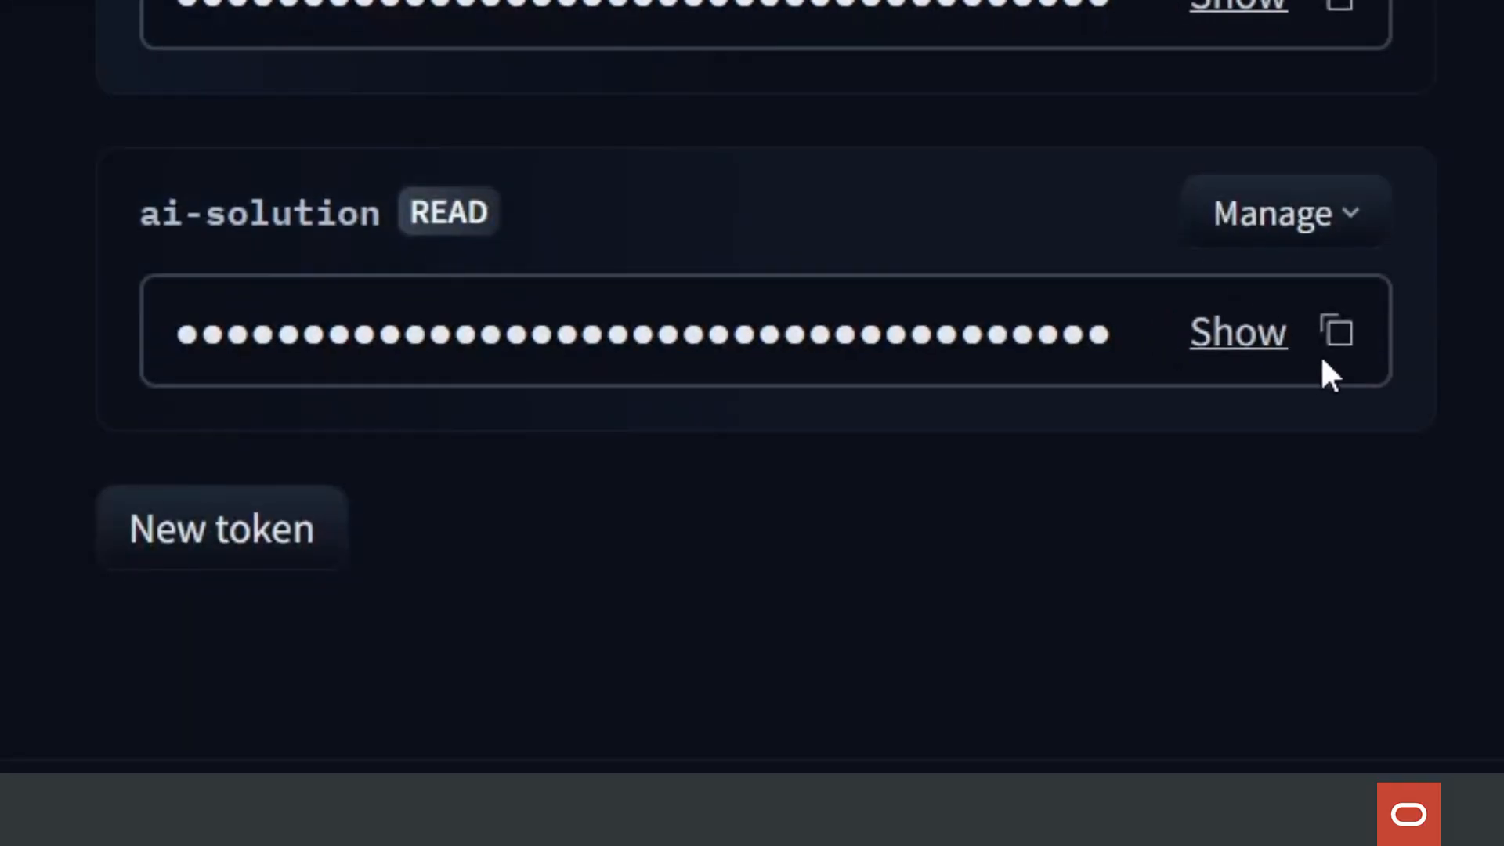
{"action": "mouse_move", "coordinate": [1338, 332]}
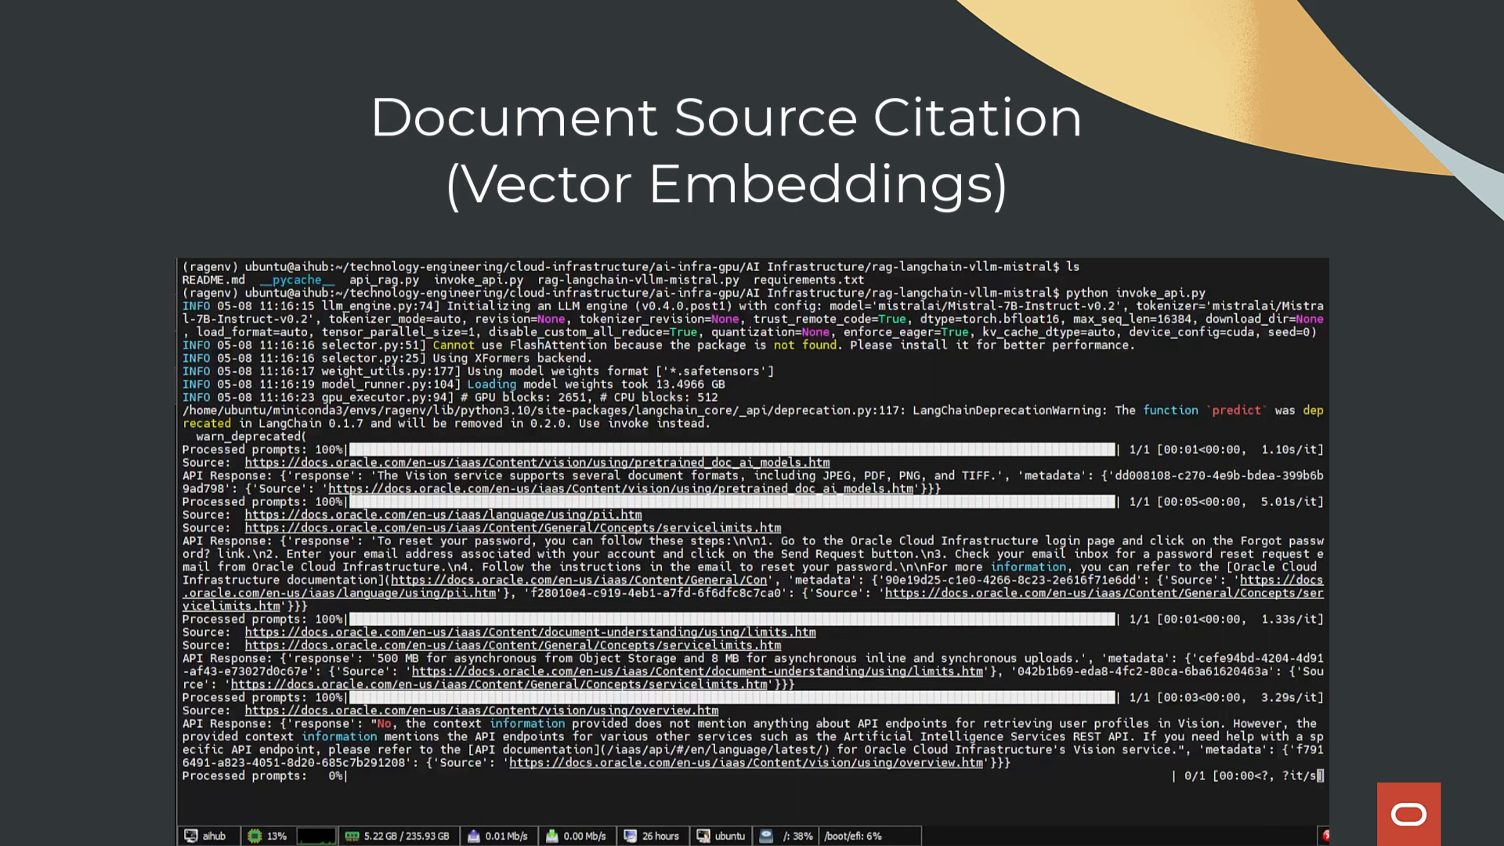
Scroll through invoke_api.py responses showing answers with cited Oracle documentation source URLs
{"action": "scroll", "scroll_direction": "down", "scroll_amount": 3}
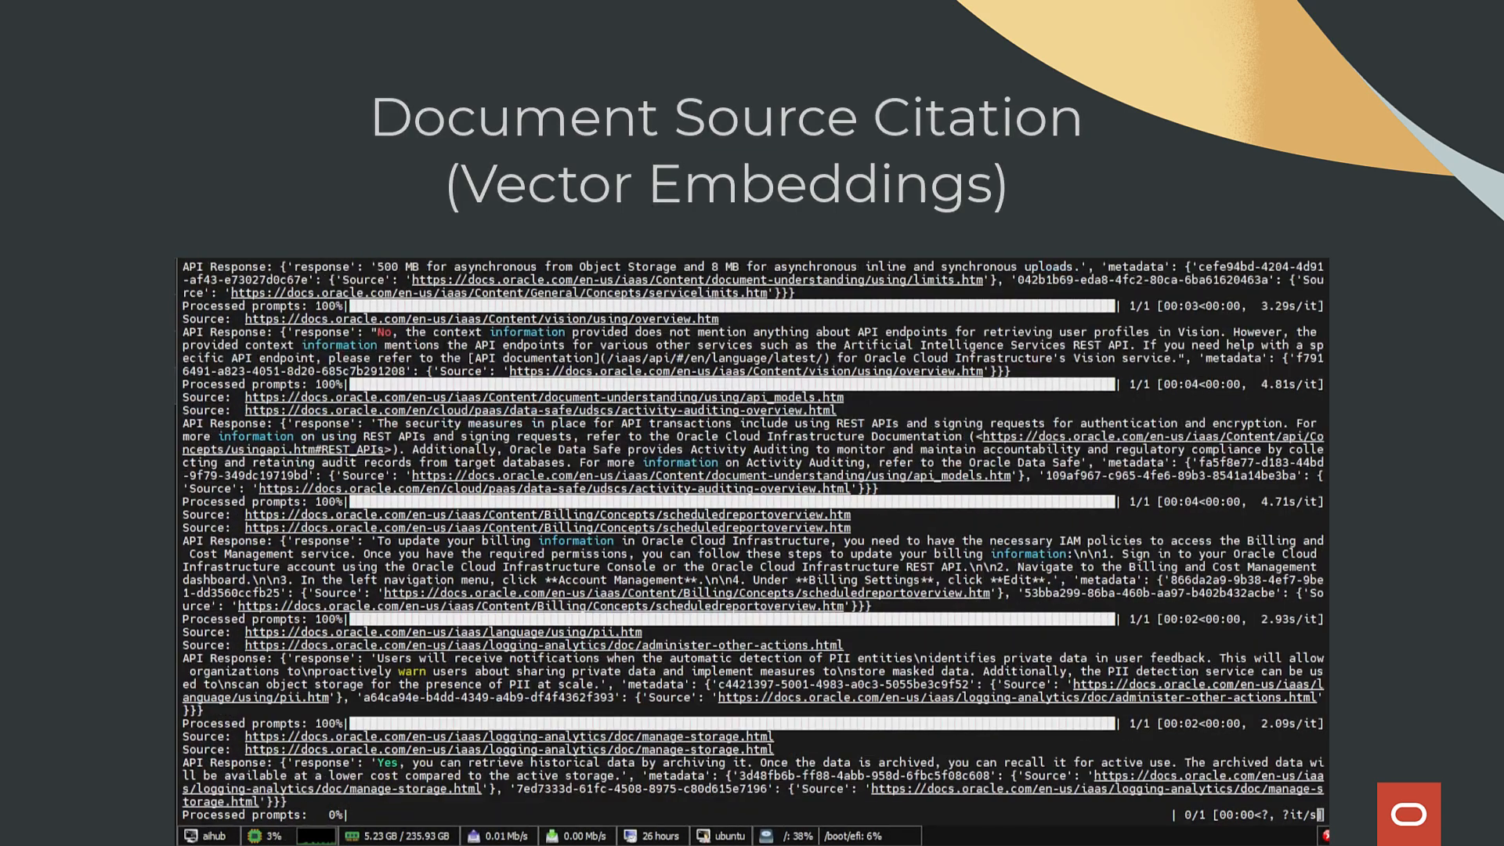